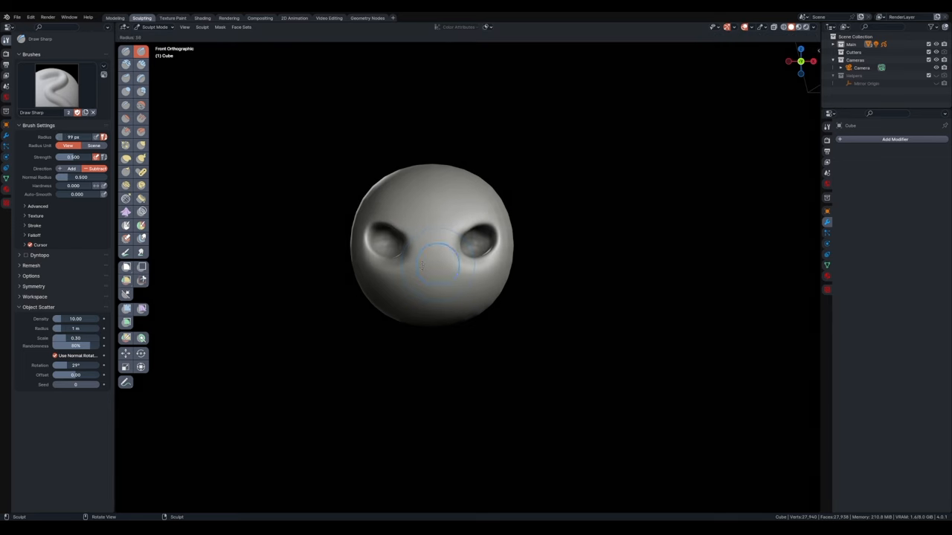
Build the alien head shape from the sphere with a sculpt stroke.
drag(435, 265, 434, 300)
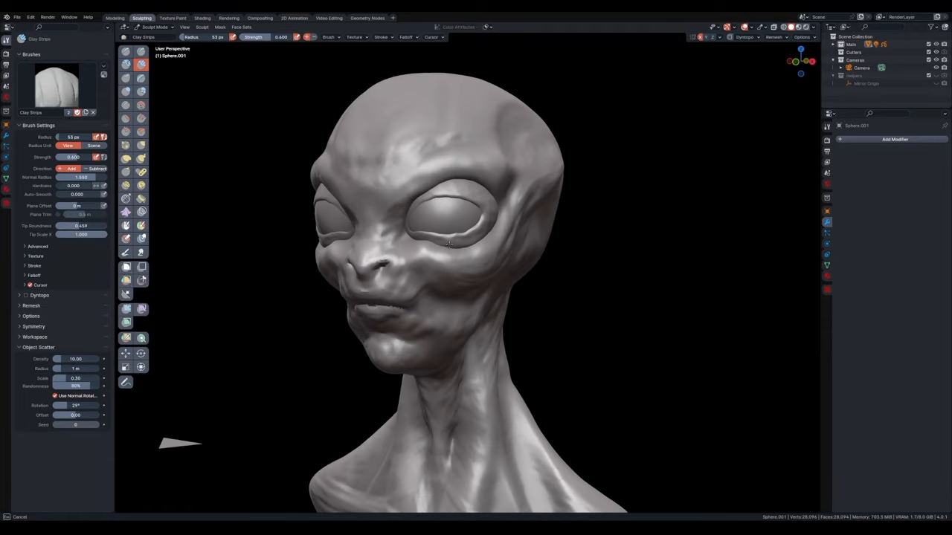
Refine the skin around the alien's eye and build up folds along the side of the head.
click(774, 38)
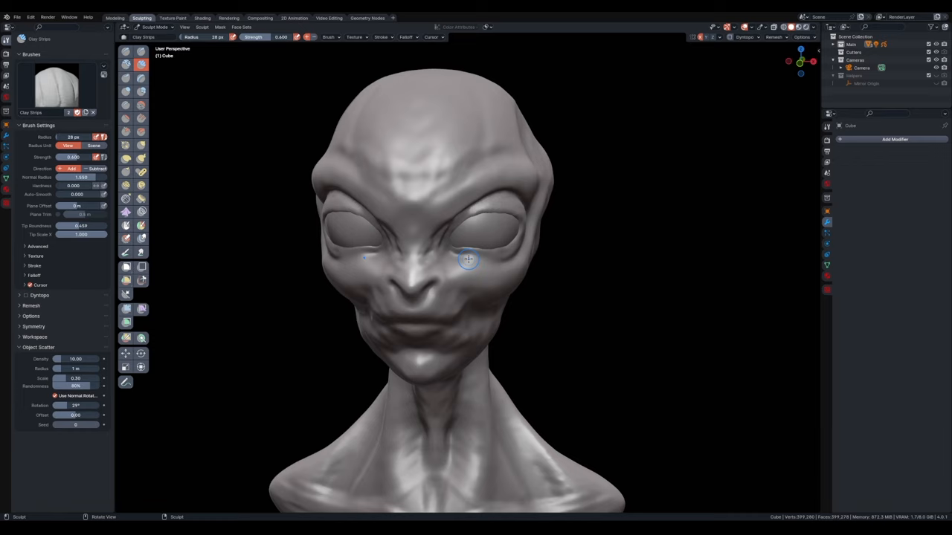
drag(469, 259, 379, 277)
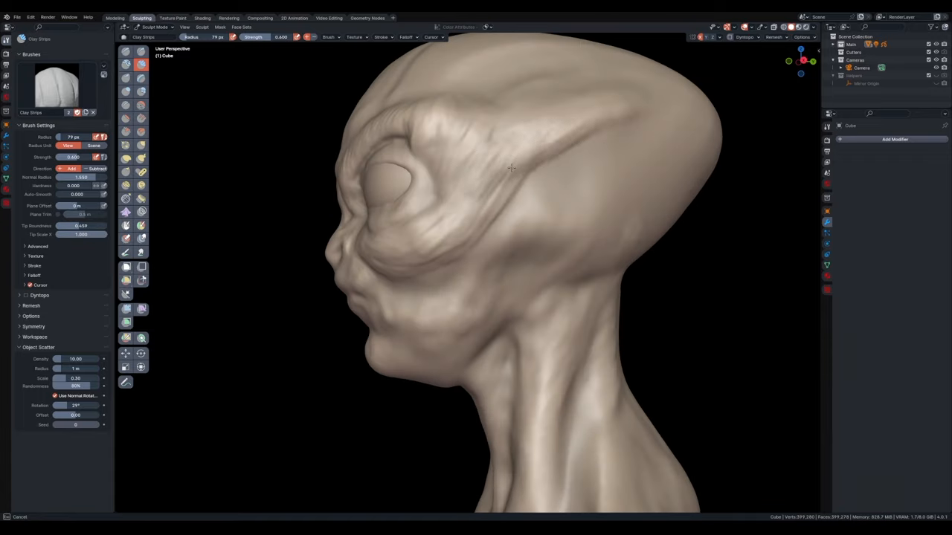
drag(511, 166, 458, 226)
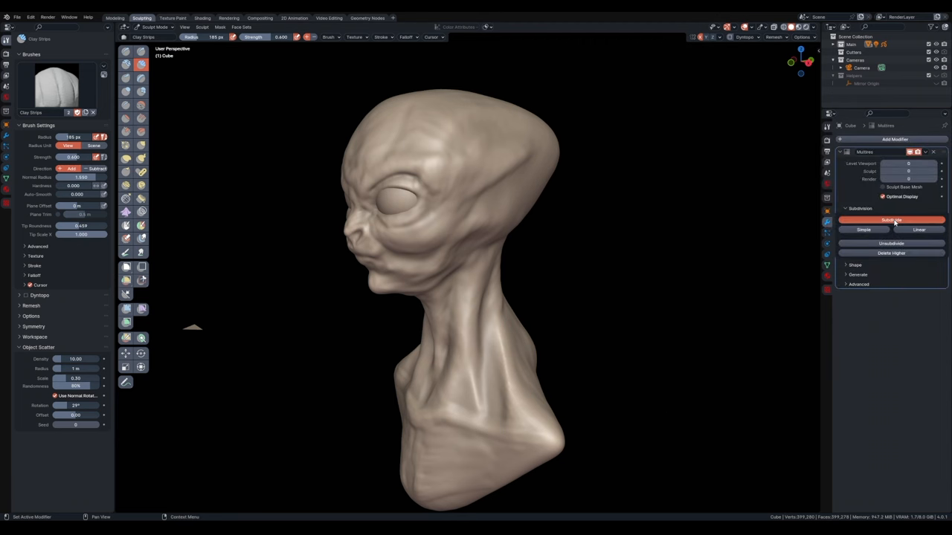
Add another Multiresolution subdivision level to the bust for finer wrinkle detail.
click(891, 220)
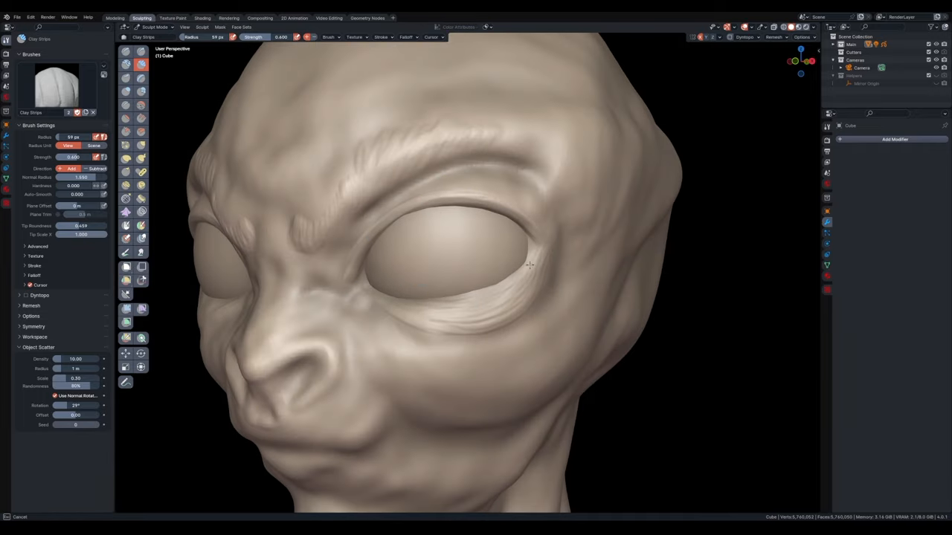
Sculpt facial wrinkles head-on, then shape the alien's lips with pinch and clay brushes.
drag(521, 260, 424, 290)
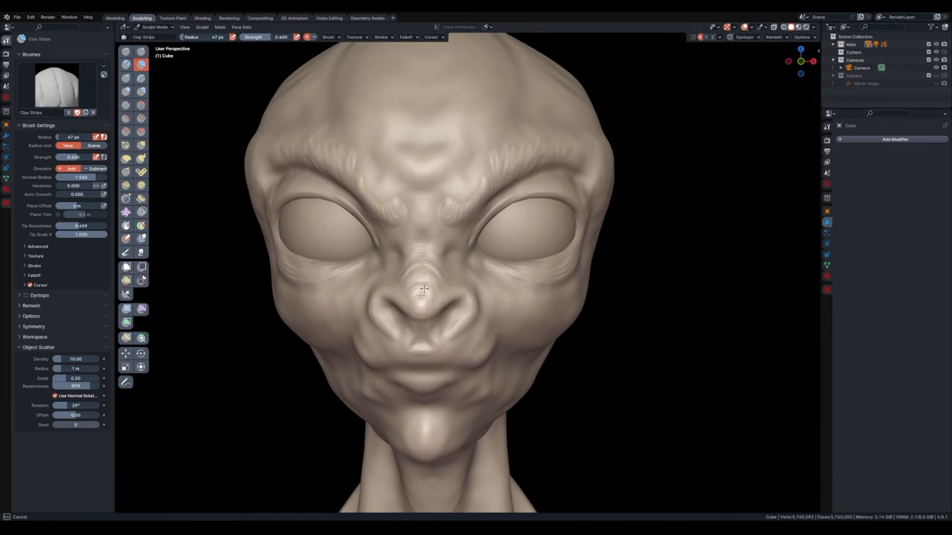
drag(424, 289, 577, 265)
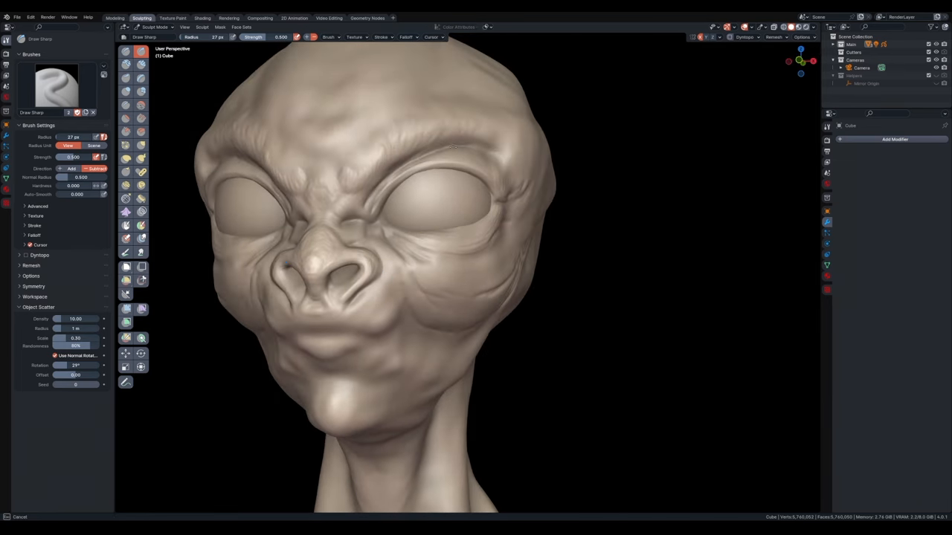
click(142, 64)
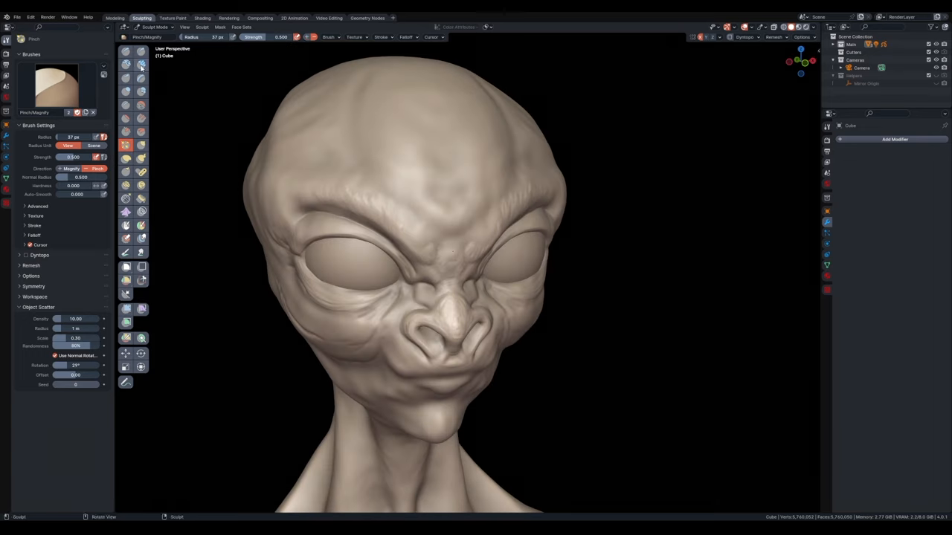
click(141, 66)
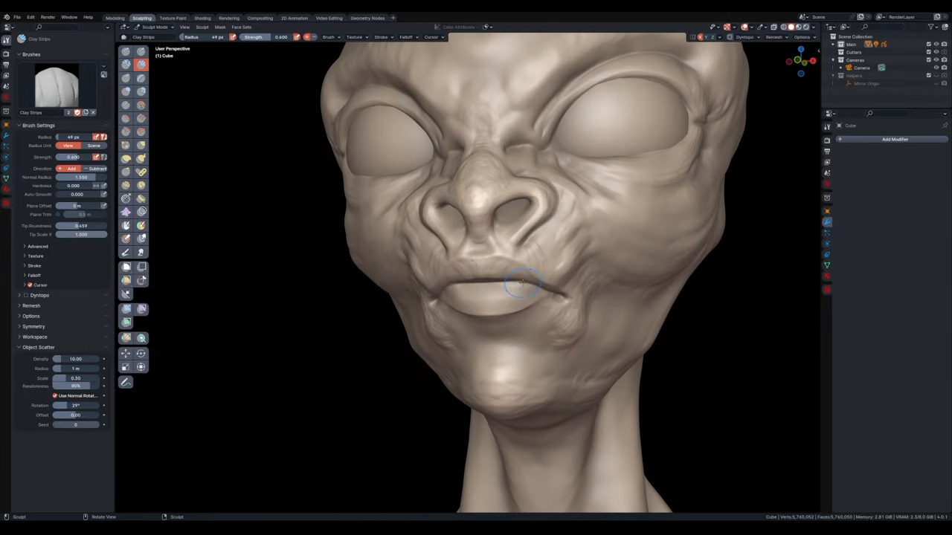
drag(520, 283, 394, 290)
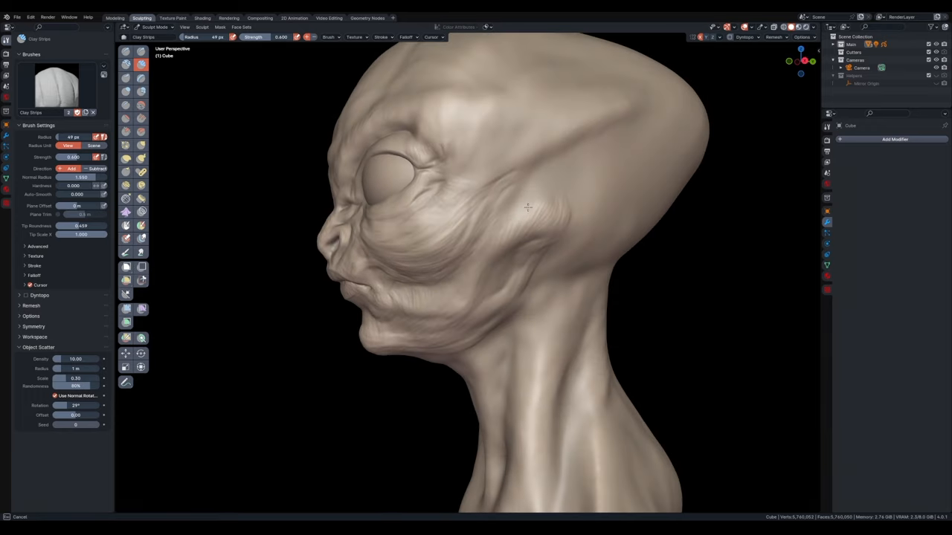
Sculpt gill and tendon detail into the side of the alien's neck.
drag(528, 207, 479, 327)
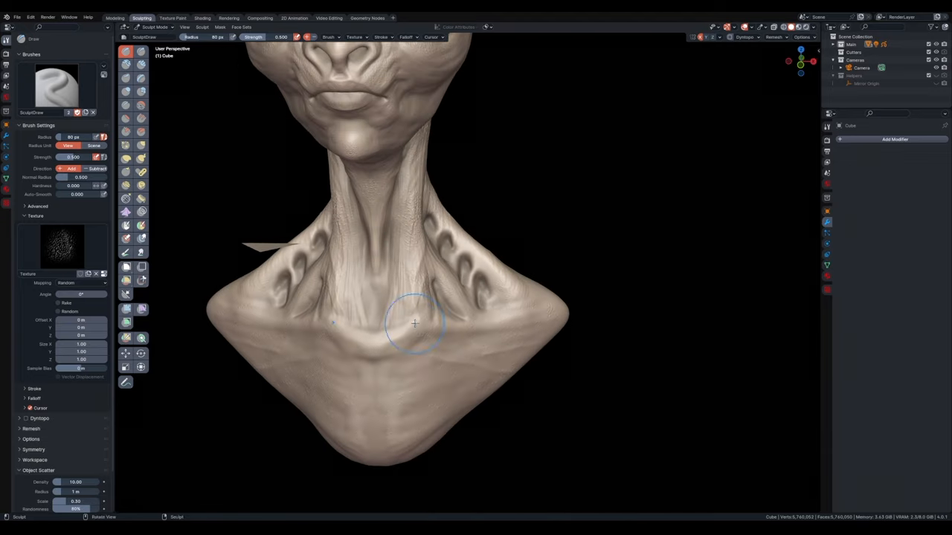
Stamp the skin texture over the neck, the gills, and across the head and ears.
drag(416, 320, 434, 215)
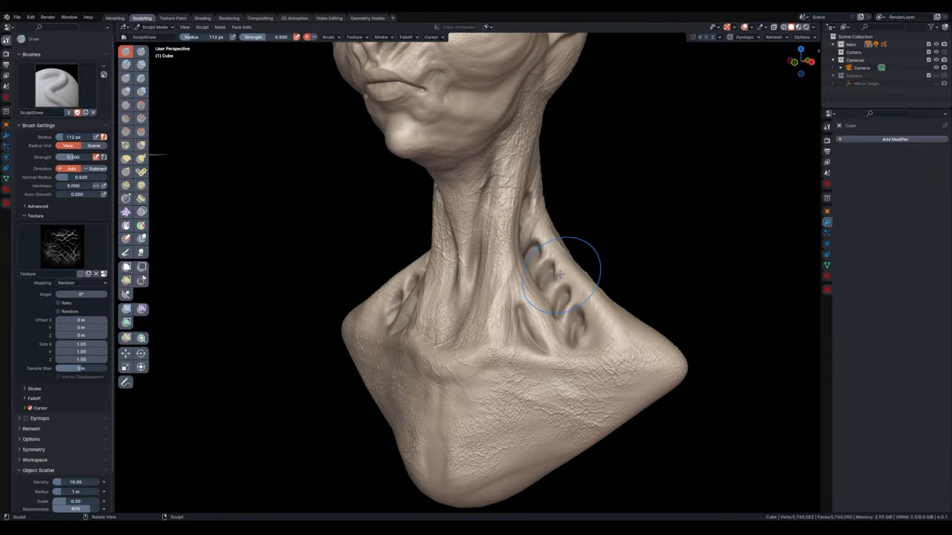
drag(562, 275, 476, 305)
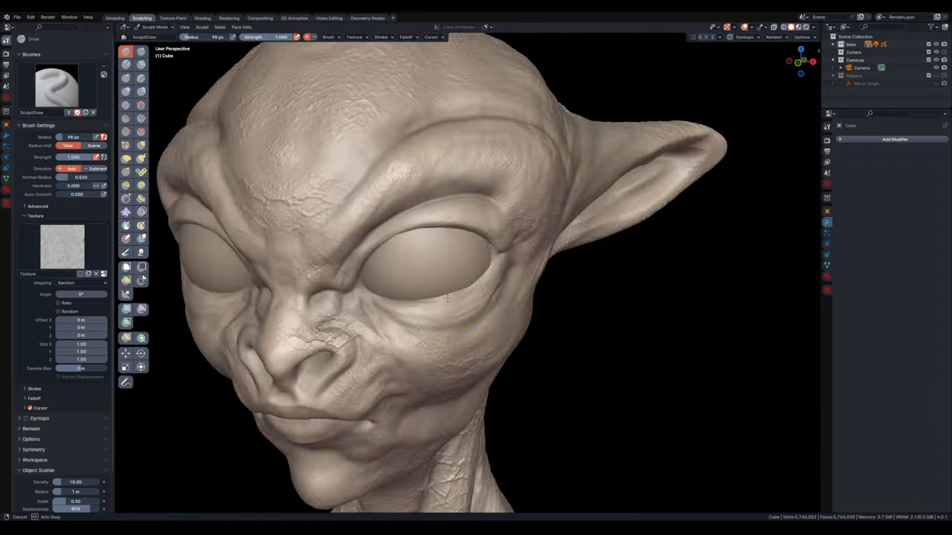
drag(447, 282, 617, 379)
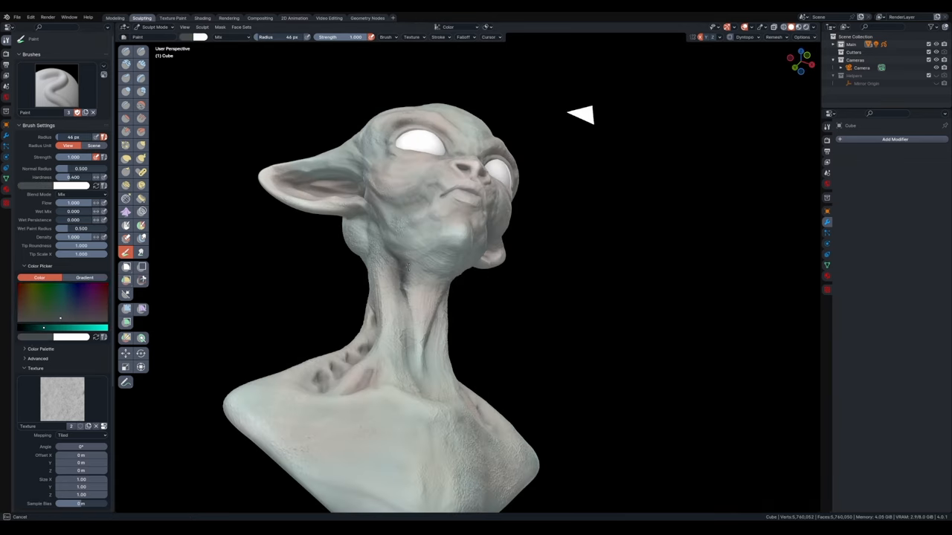
Paint reddish colour onto the alien's skin and return to Object Mode.
drag(580, 116, 729, 256)
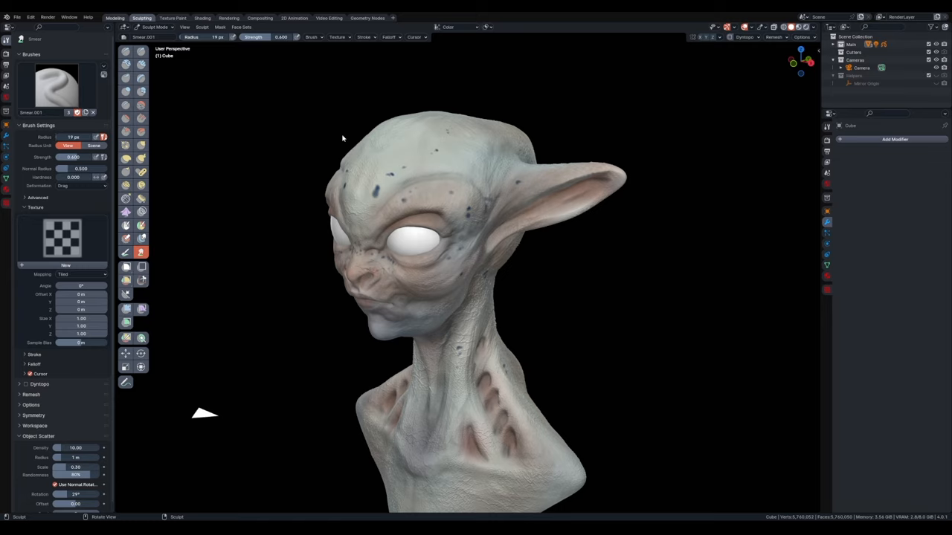
click(115, 18)
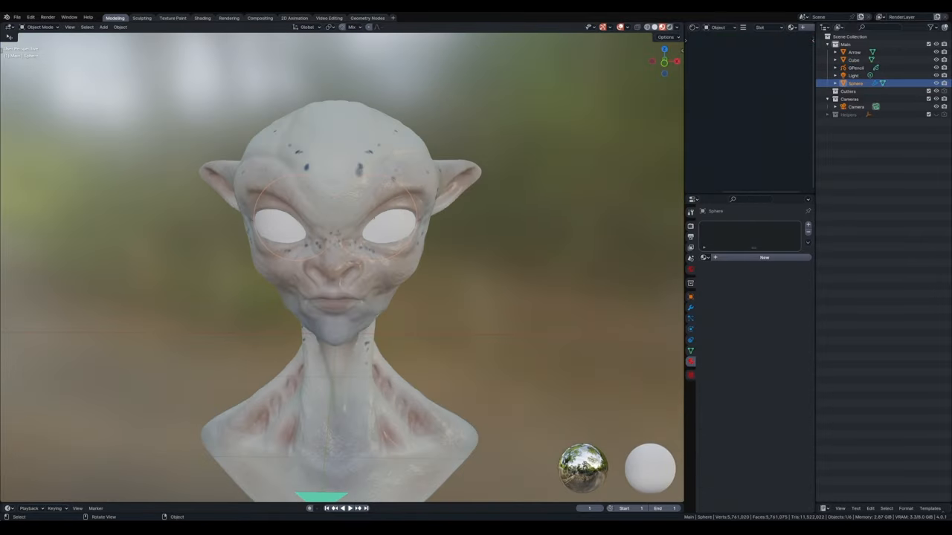
Switch the view to adjust the eye material with green irises and dark pupils.
key(1)
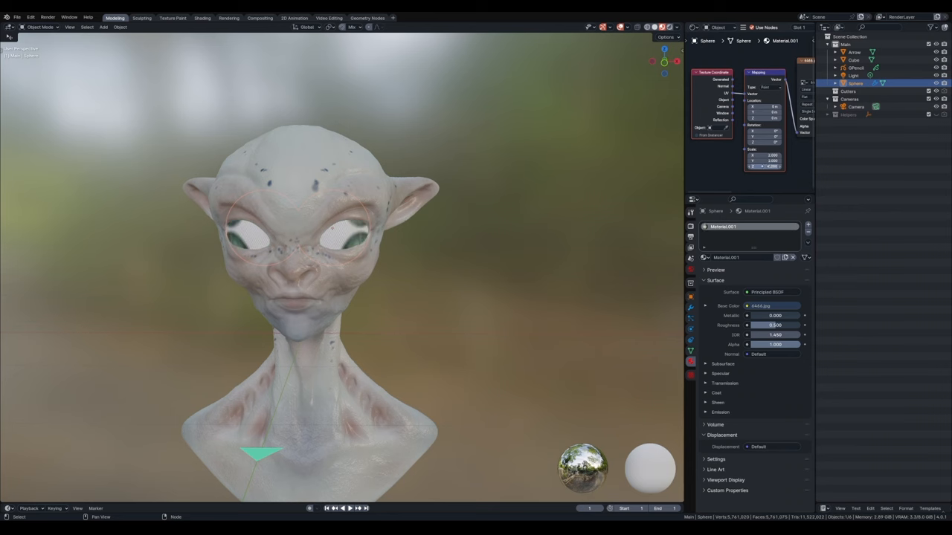
Isolate the eyes, duplicate the bust with its eyes and place the copy beside the original.
key(Tab)
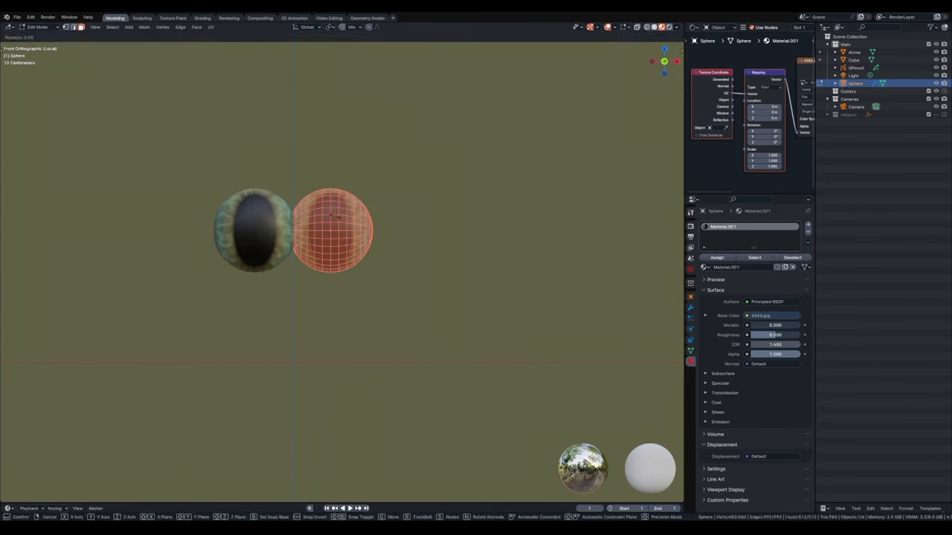
click(203, 18)
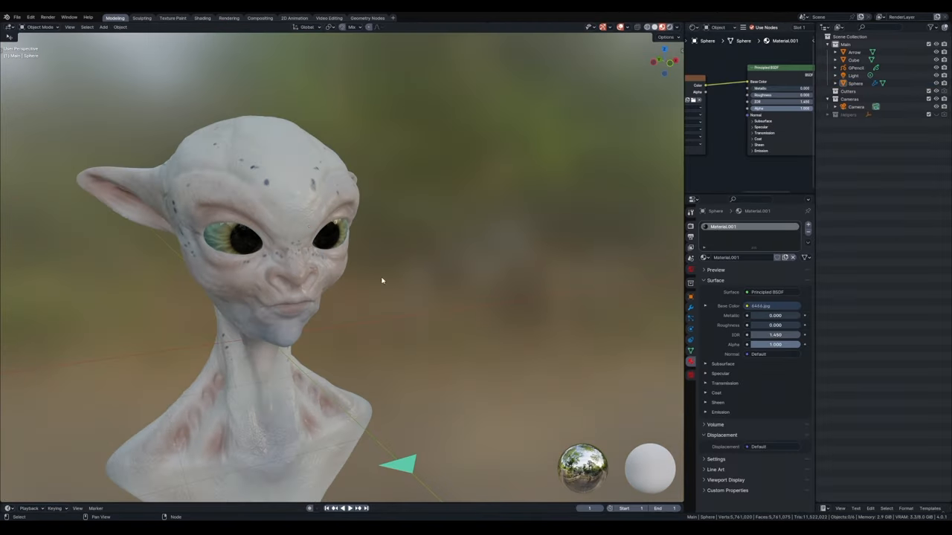
click(202, 18)
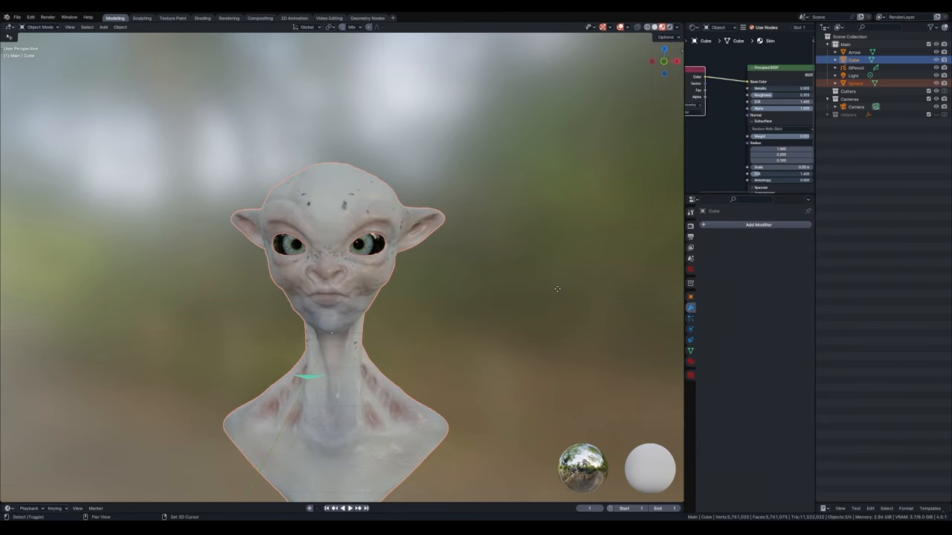
click(202, 18)
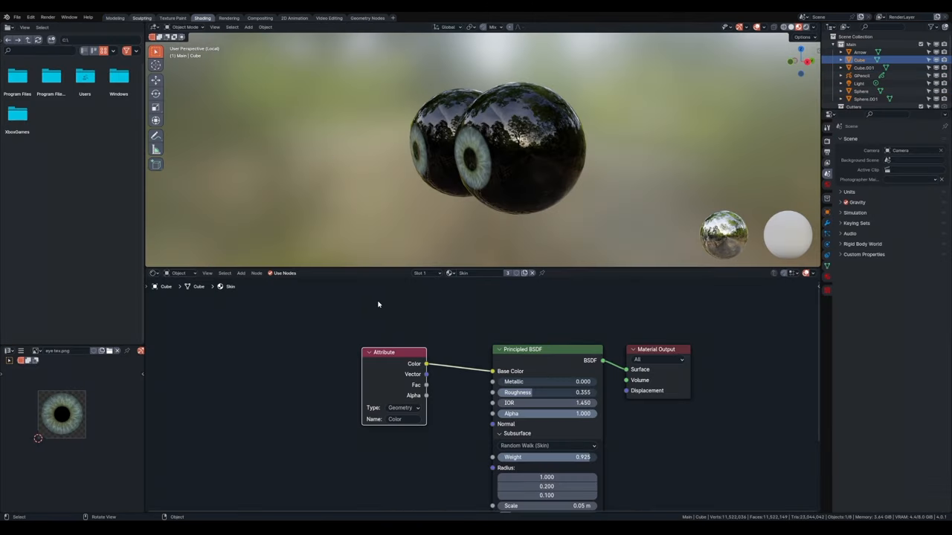
click(142, 17)
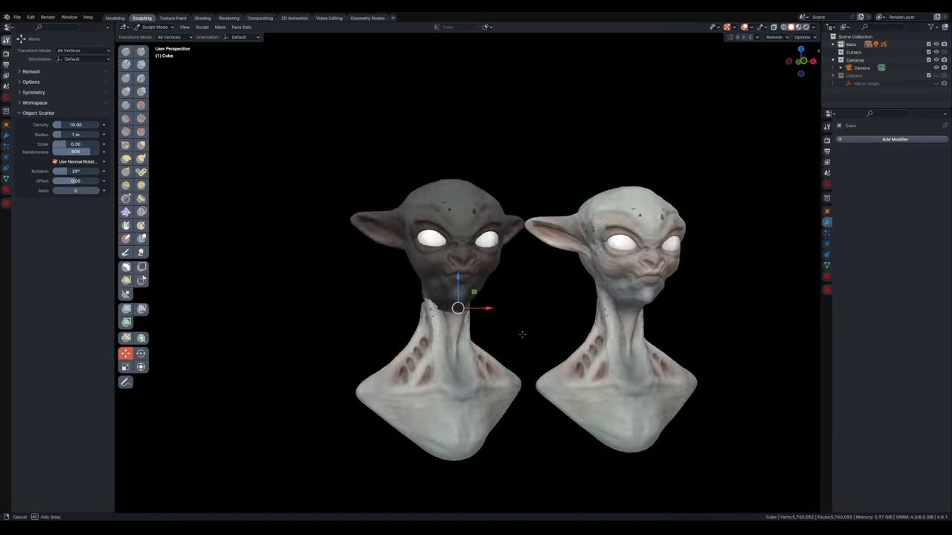
Frame the large front bust and smaller rear bust in camera view, then begin refining the front one.
click(114, 18)
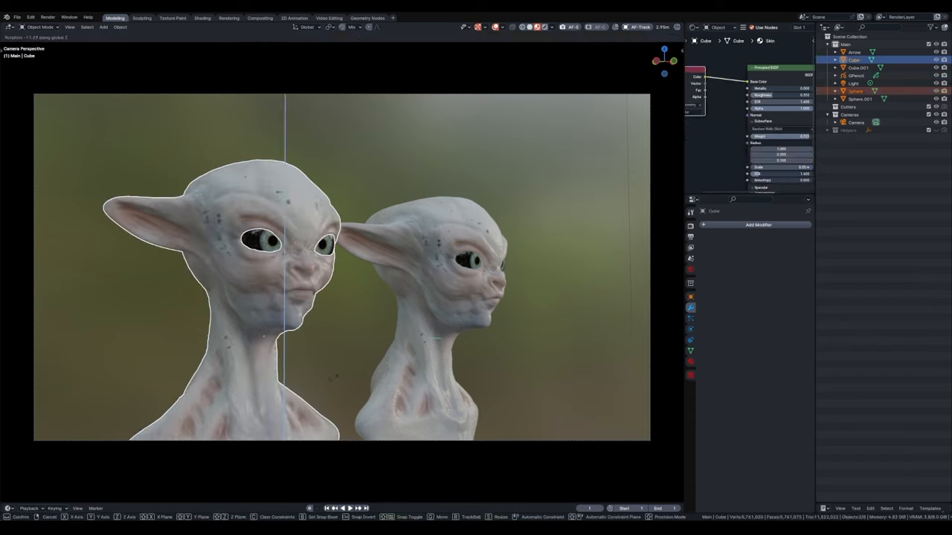
right_click(245, 245)
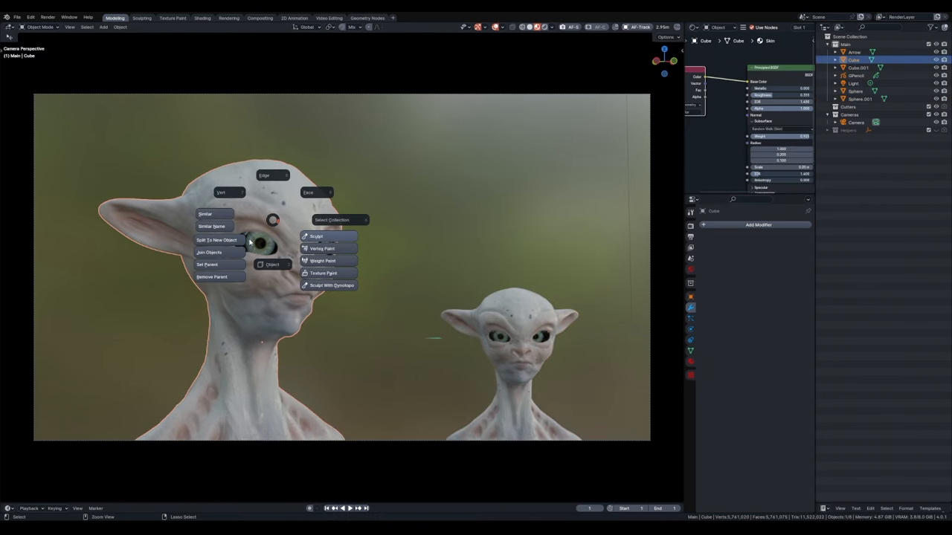
click(316, 236)
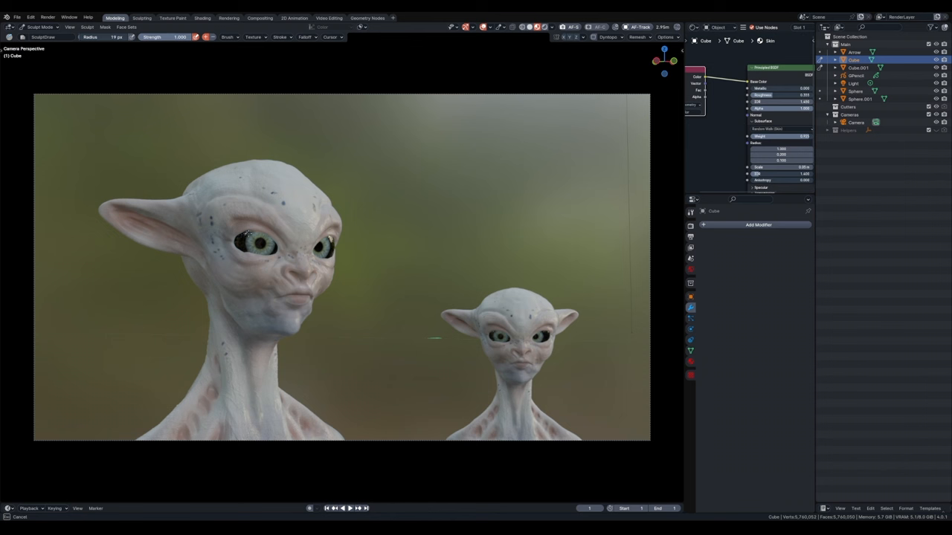
mouse_move(379, 173)
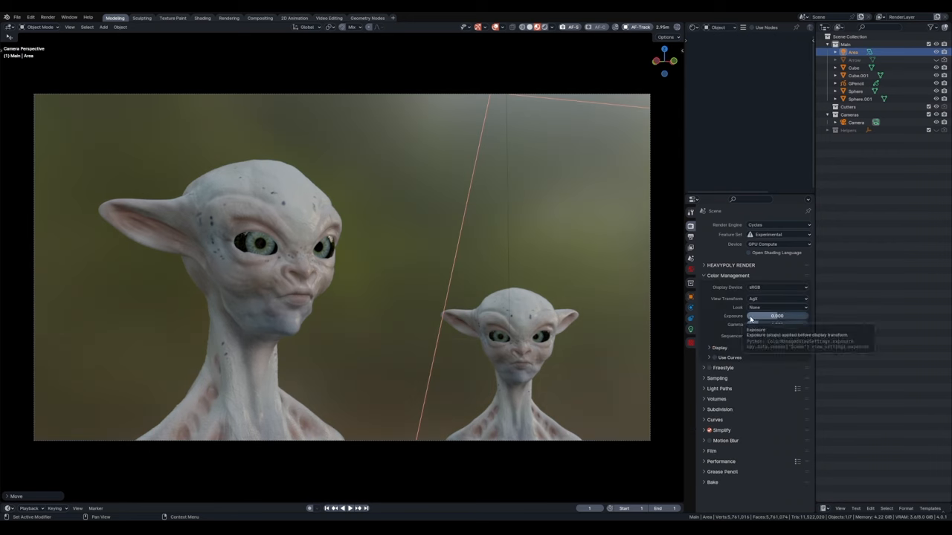
Set the World background colour to black so the busts render against darkness.
click(856, 122)
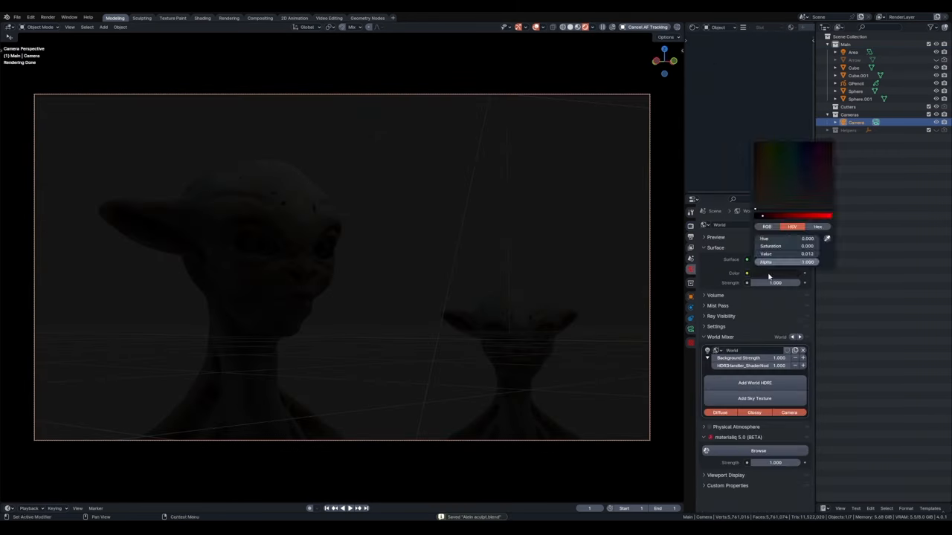
click(854, 51)
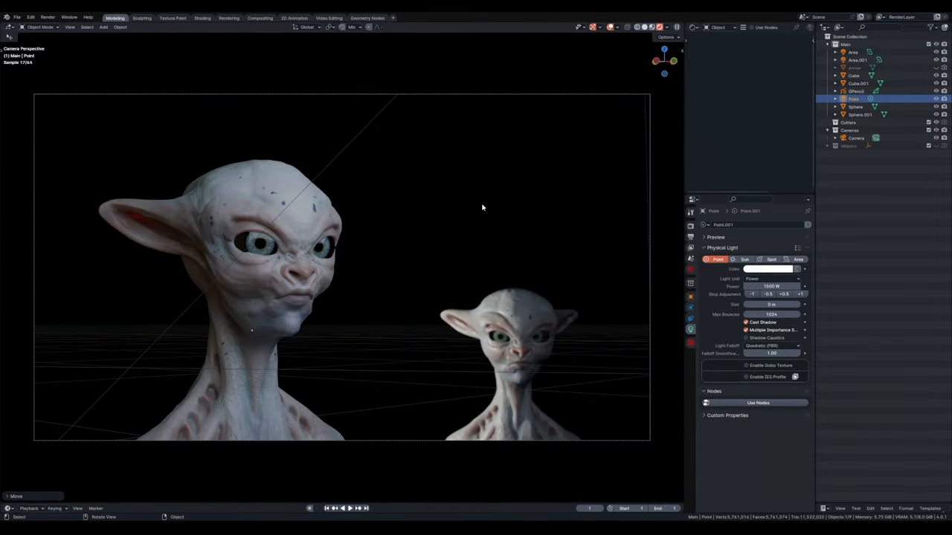
Reposition the area light and adjust its colour temperature to shape the busts.
key(g)
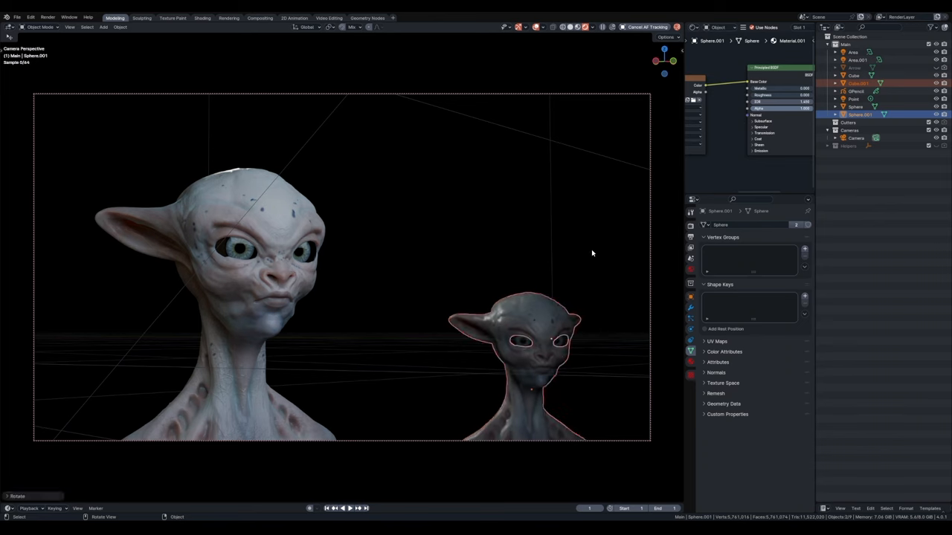
click(852, 52)
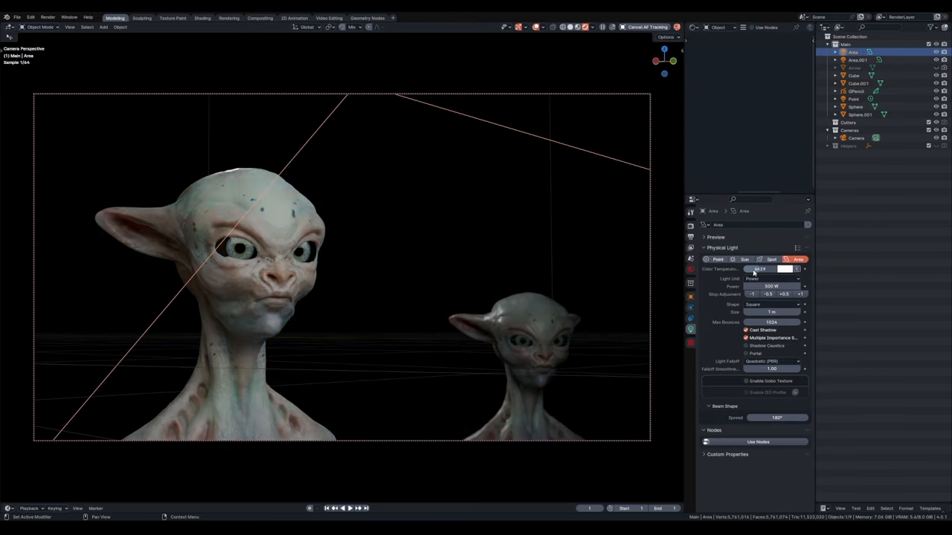
click(857, 137)
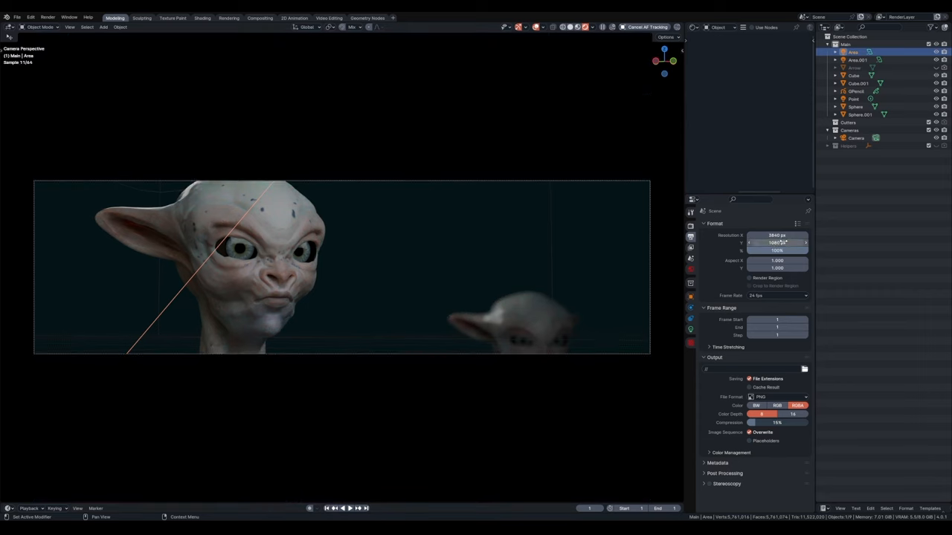
Enable Depth of Field on the camera with focus on the front bust.
click(857, 59)
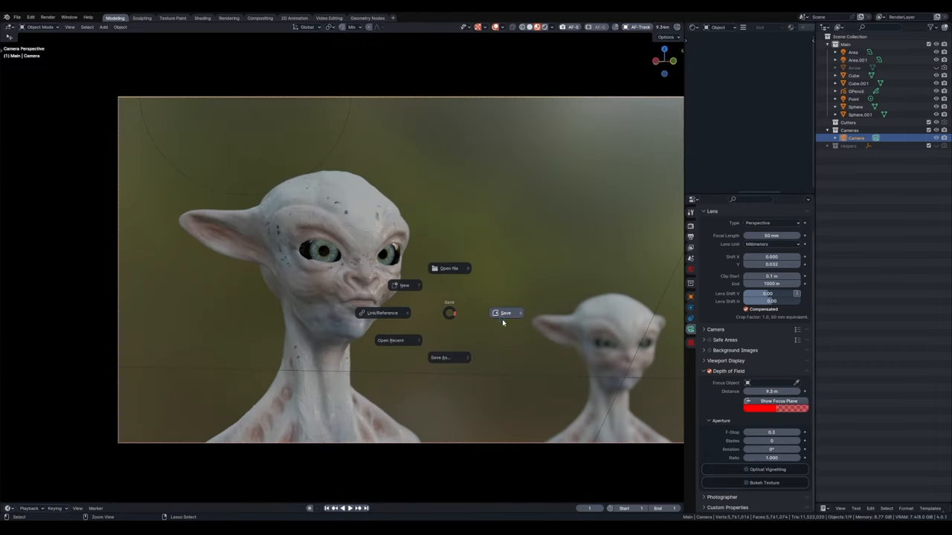
click(506, 312)
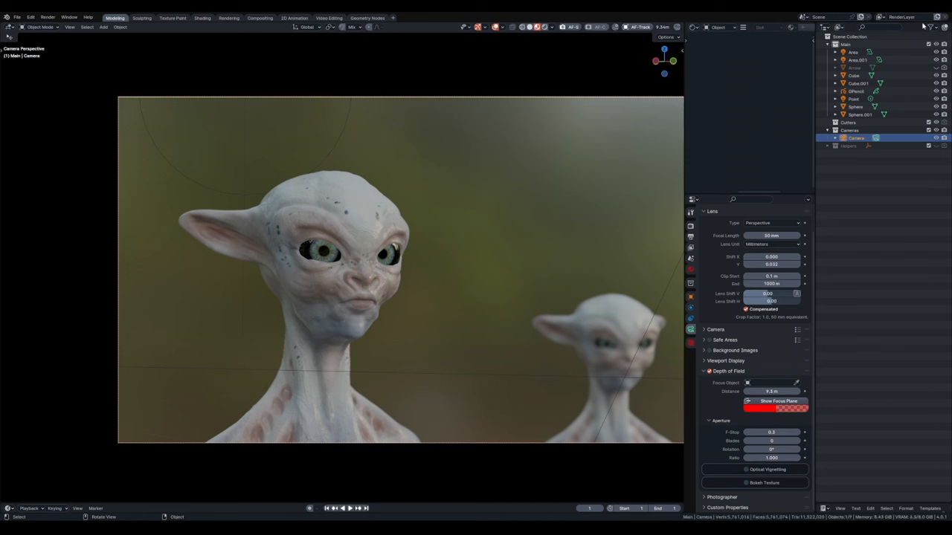
mouse_move(408, 369)
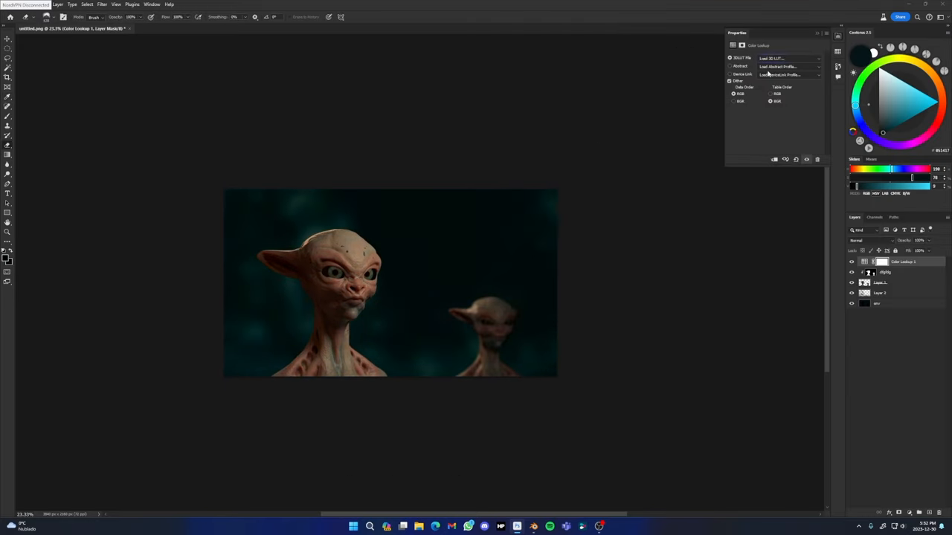
Place the bokeh light image beneath the render layer as the backdrop.
click(776, 58)
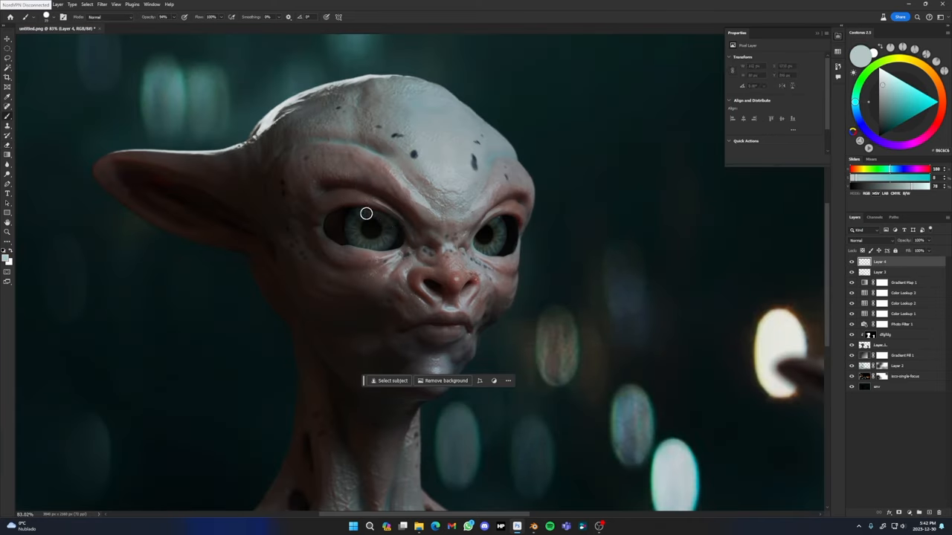
Save the graded composite via File > Save As in Photoshop PSD format.
click(103, 5)
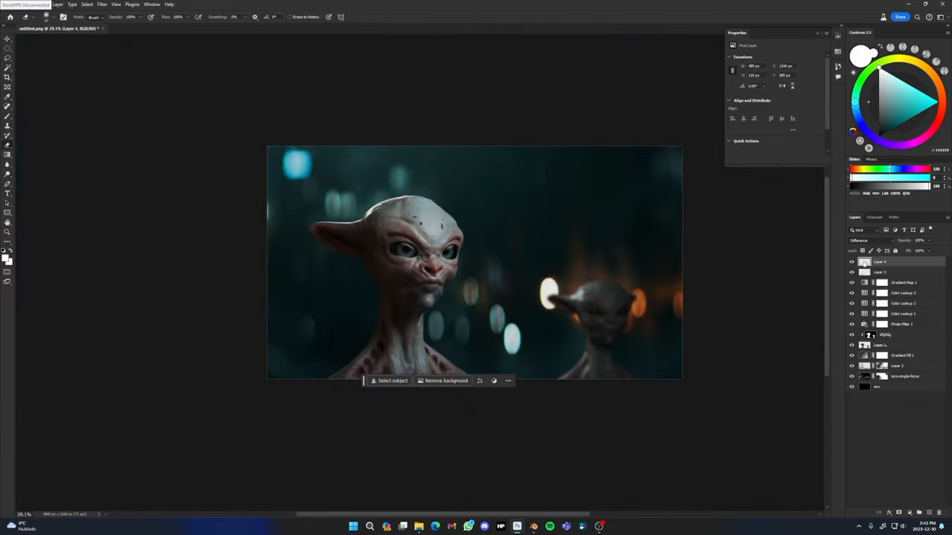
click(102, 5)
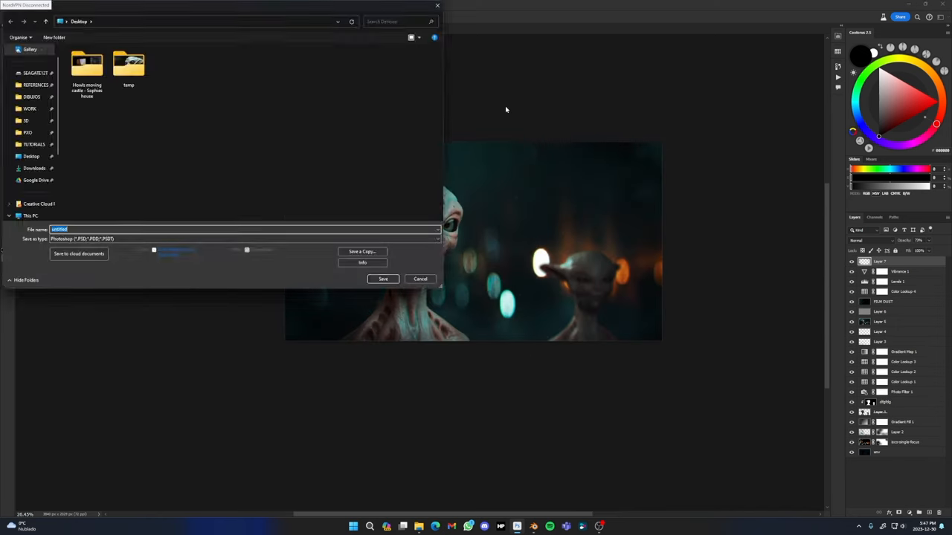
click(383, 280)
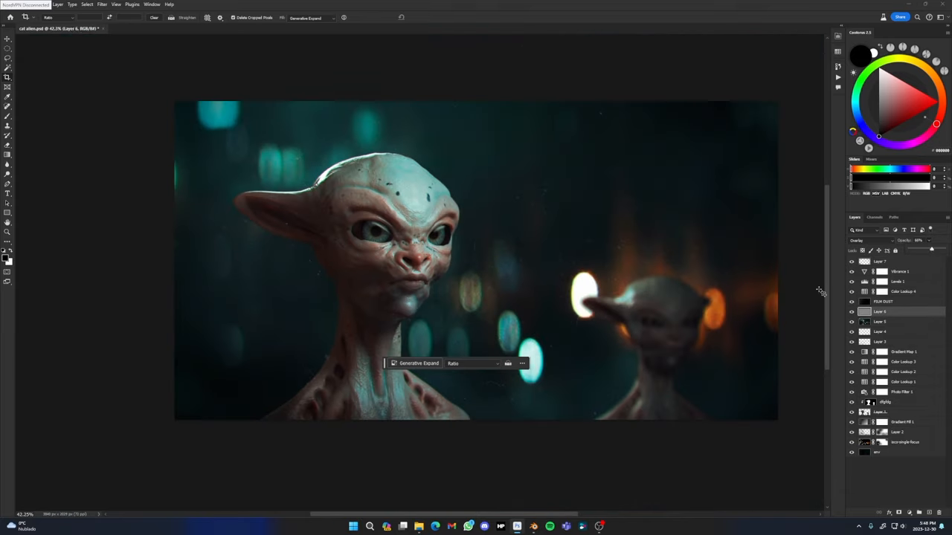